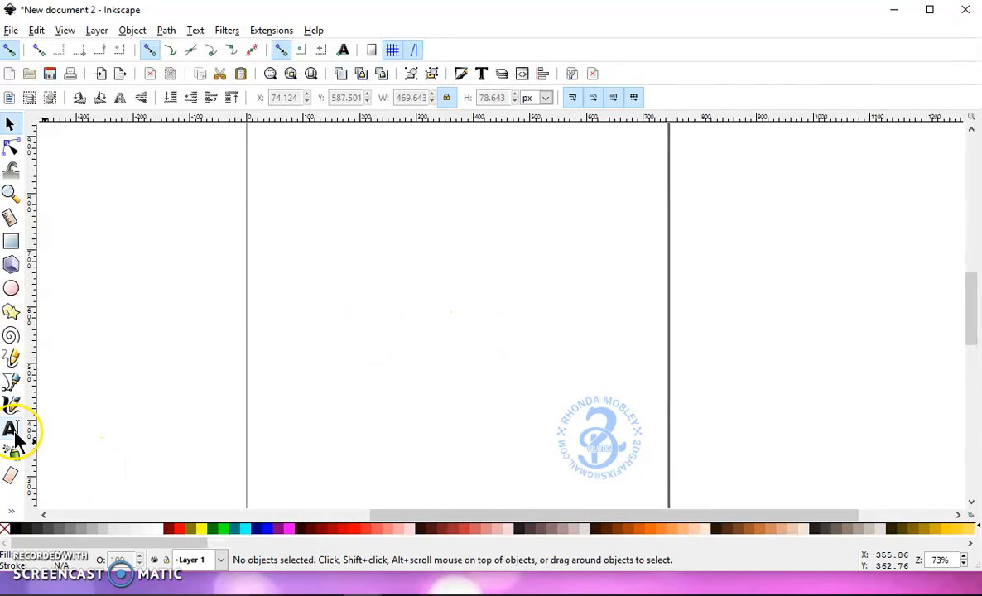
# Add the text PERSPECTIVE near the top of the page
pyautogui.click(12, 430)
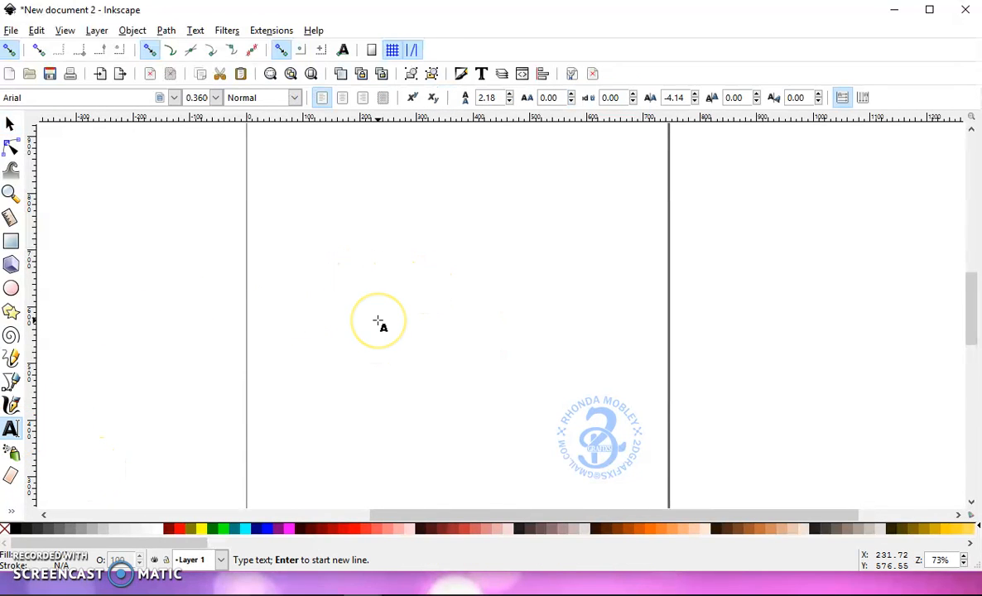
pyautogui.write('PERS')
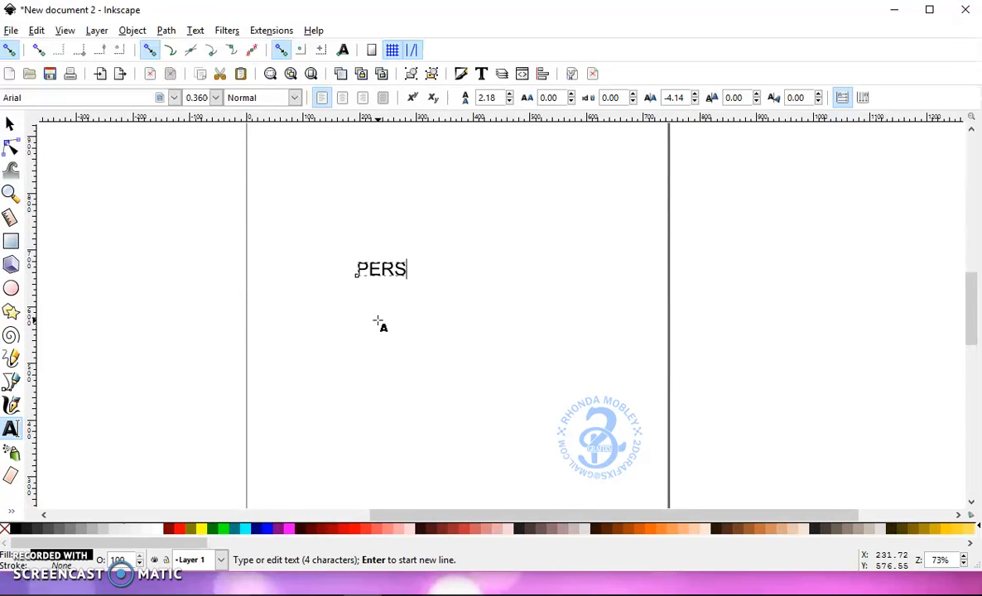
pyautogui.write('PECTIVE')
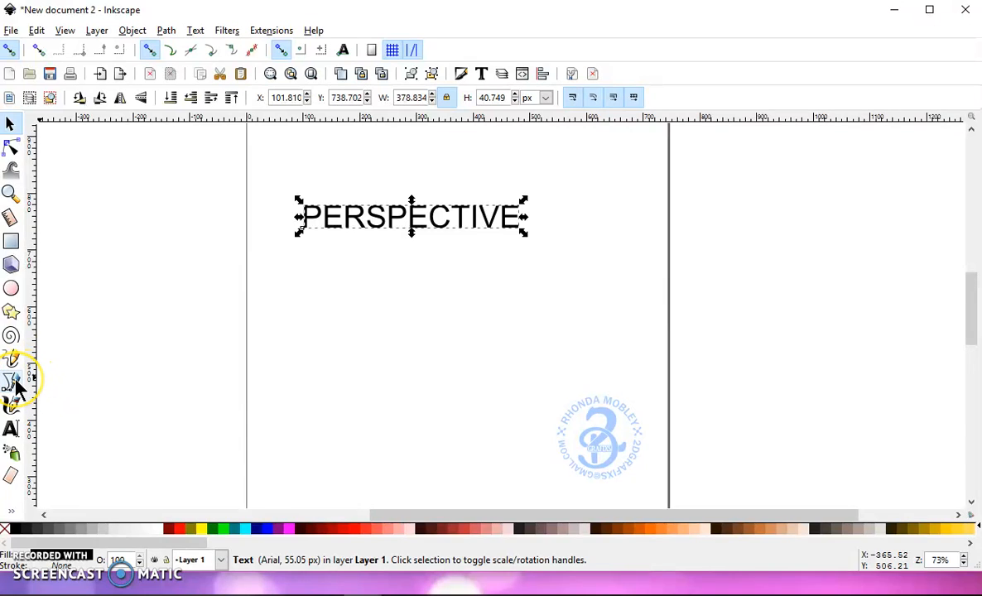
pyautogui.moveTo(14, 384)
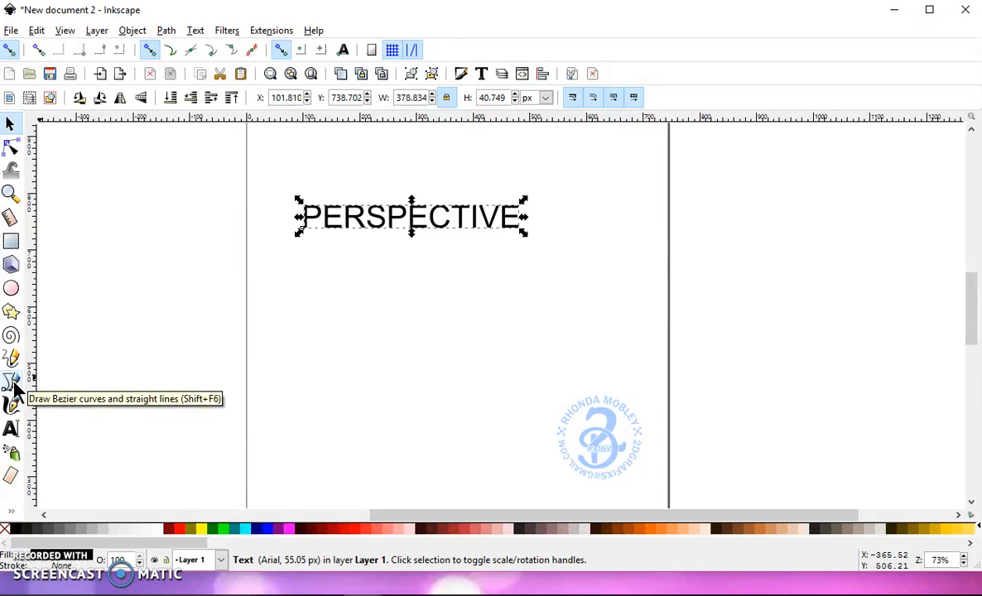
pyautogui.moveTo(14, 366)
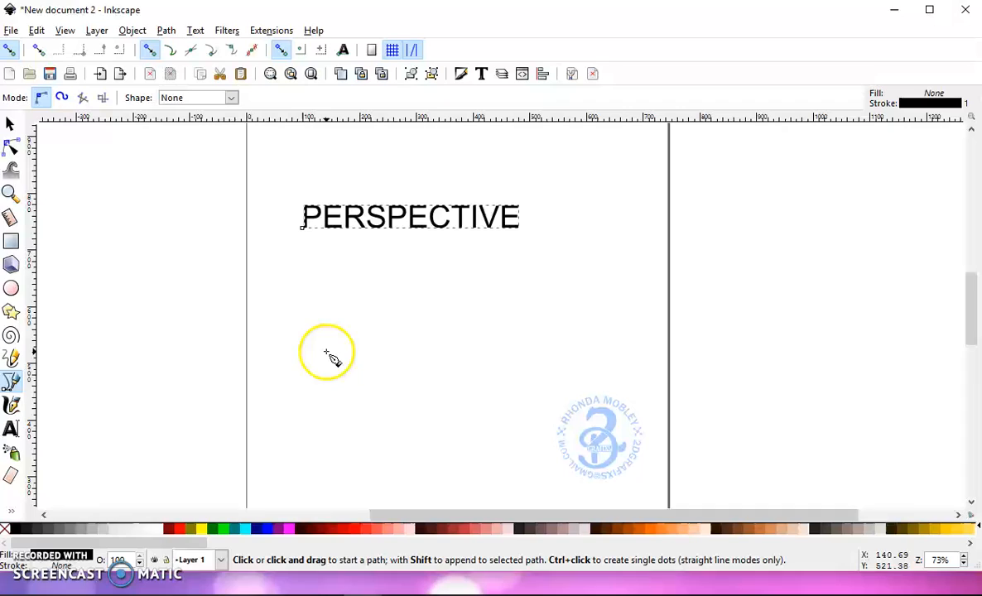
pyautogui.moveTo(301, 356)
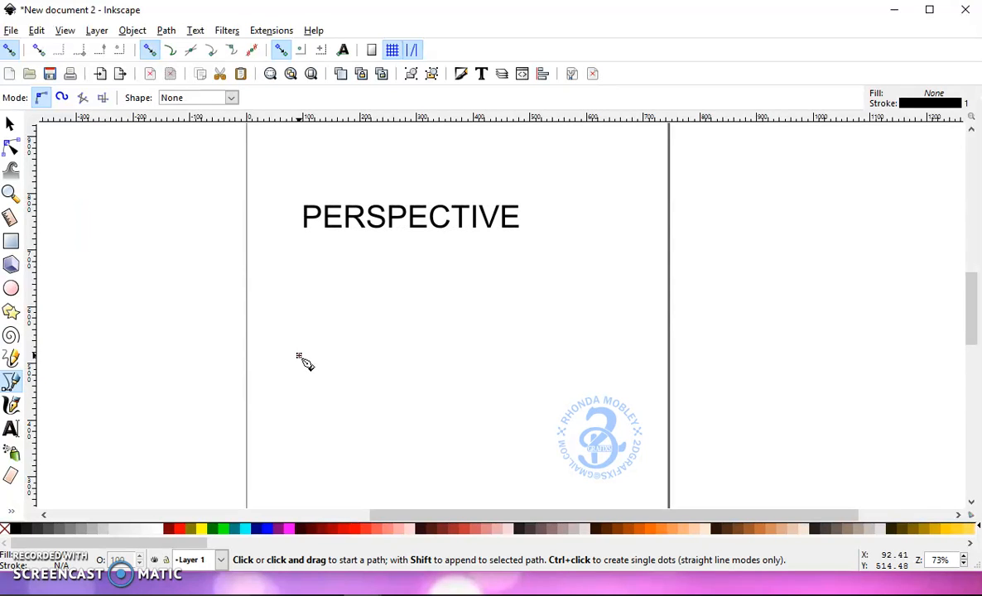
# Draw a closed tapered outline below PERSPECTIVE, tall on the left and narrowing rightward
pyautogui.click(299, 355)
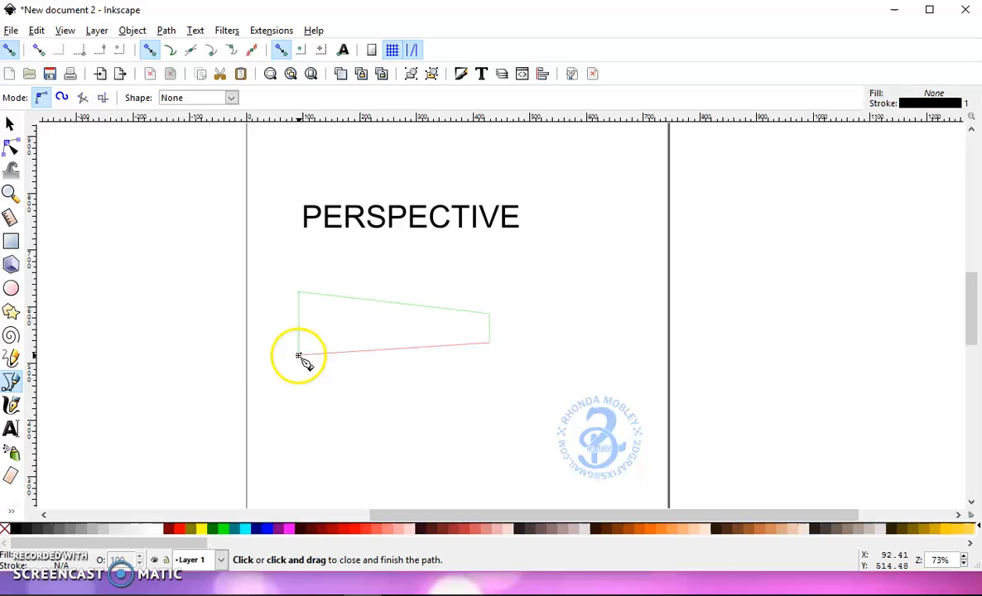
pyautogui.click(299, 357)
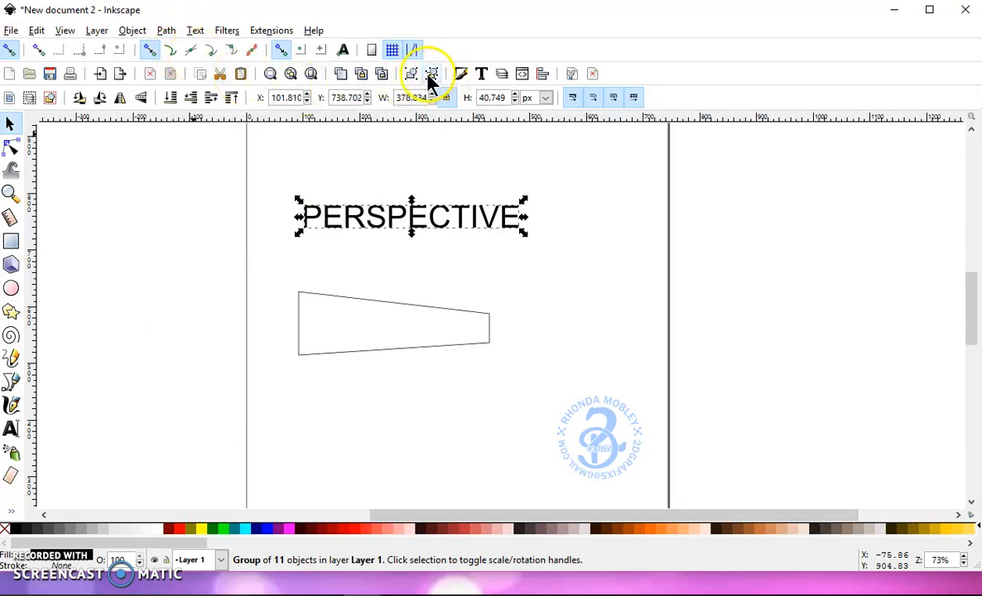
# Convert the PERSPECTIVE lettering into one combined path
pyautogui.click(166, 30)
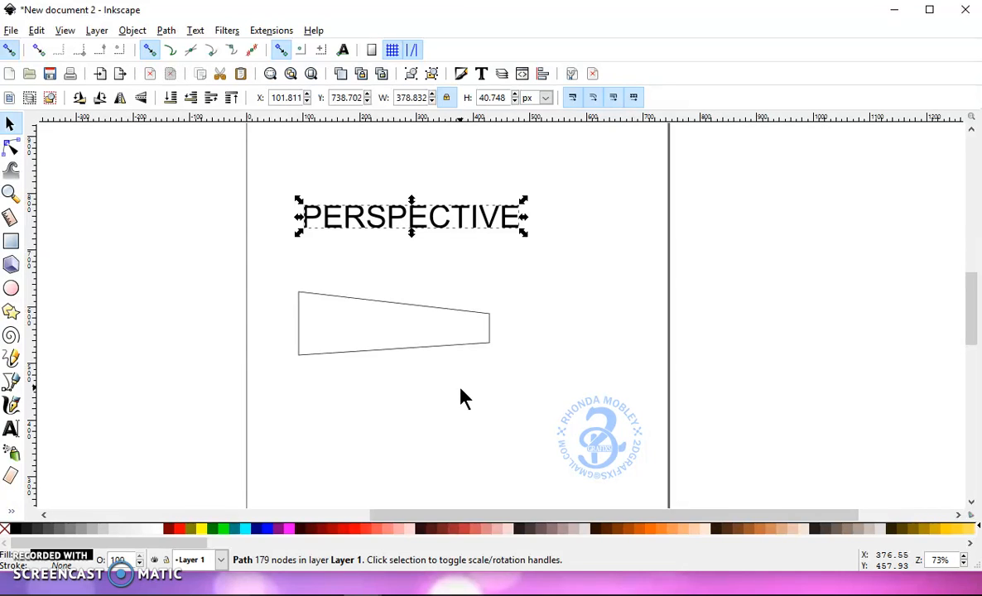
pyautogui.moveTo(364, 227)
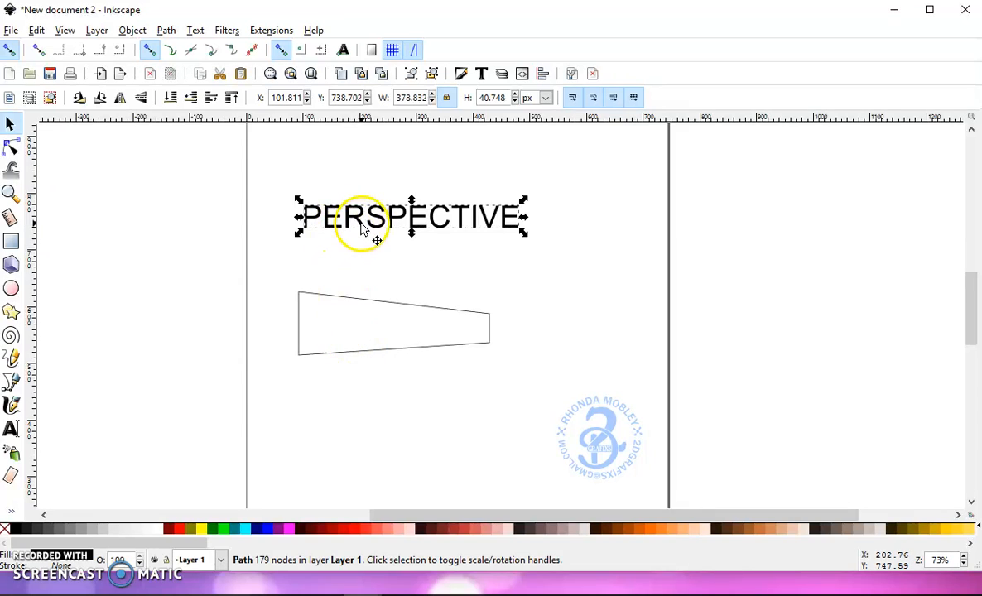
pyautogui.moveTo(265, 575)
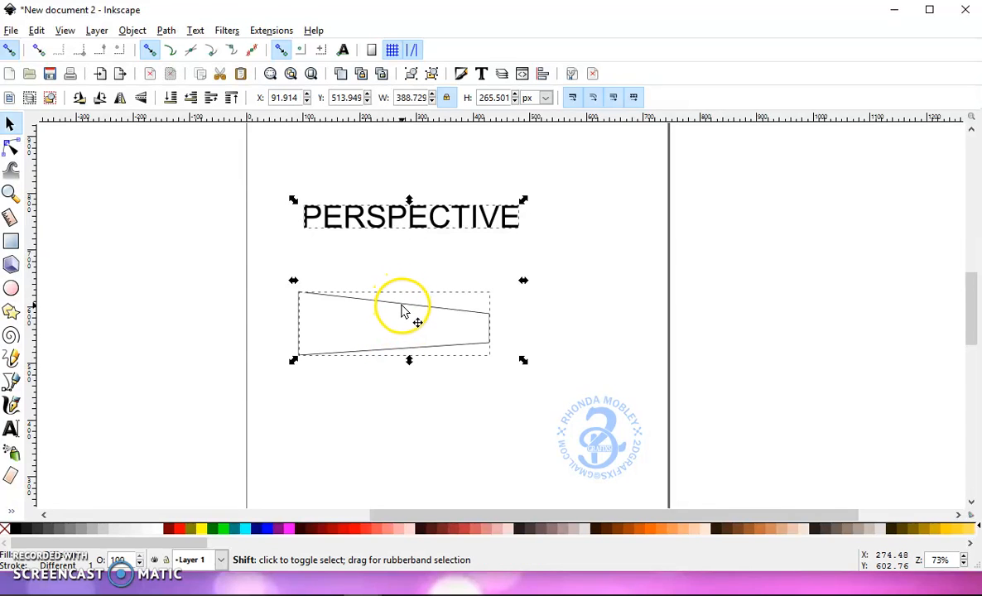
# Apply the Perspective extension to PERSPECTIVE using the tapered outline
pyautogui.click(270, 29)
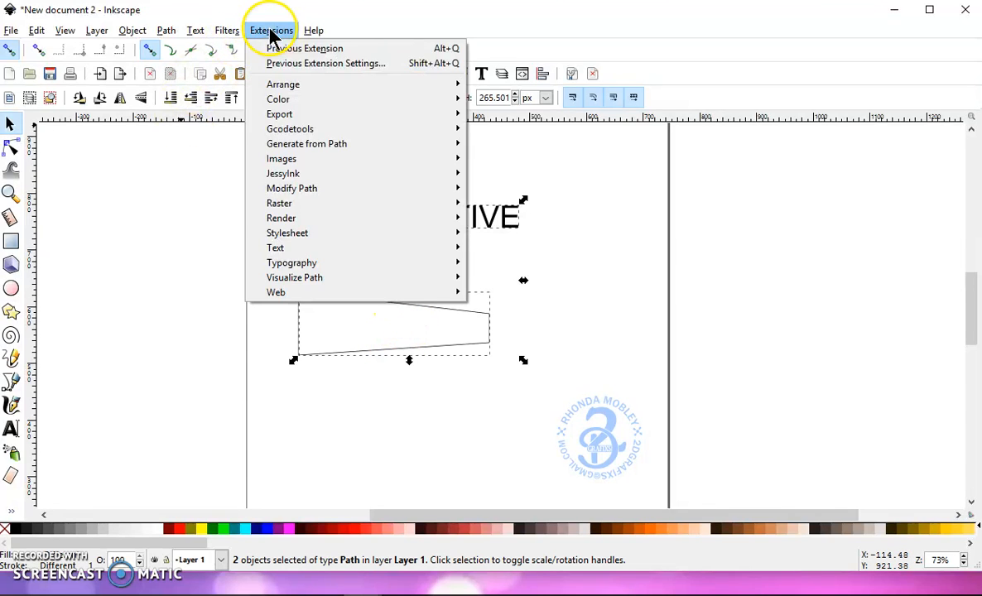
pyautogui.moveTo(292, 188)
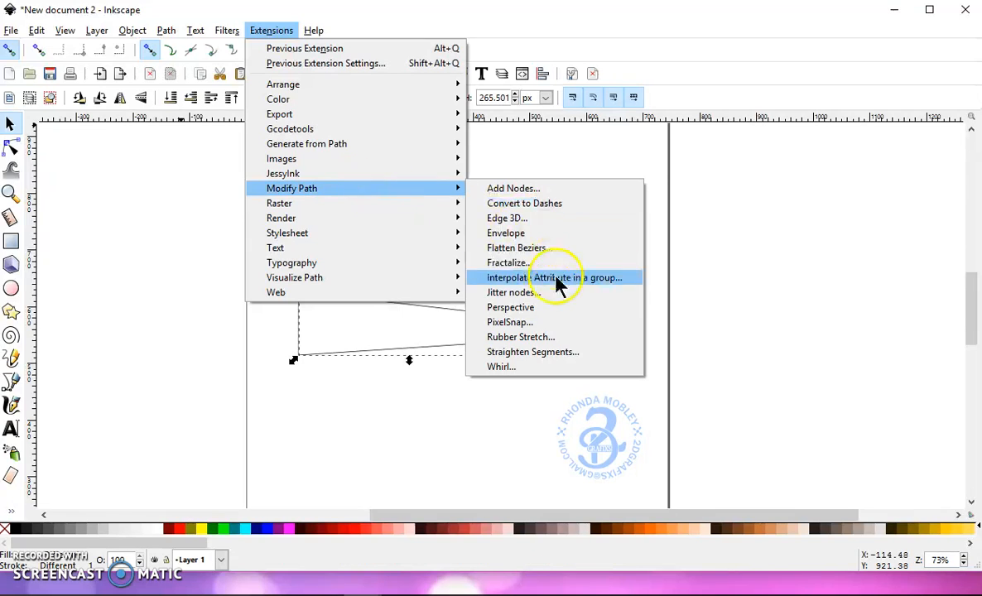
pyautogui.click(510, 307)
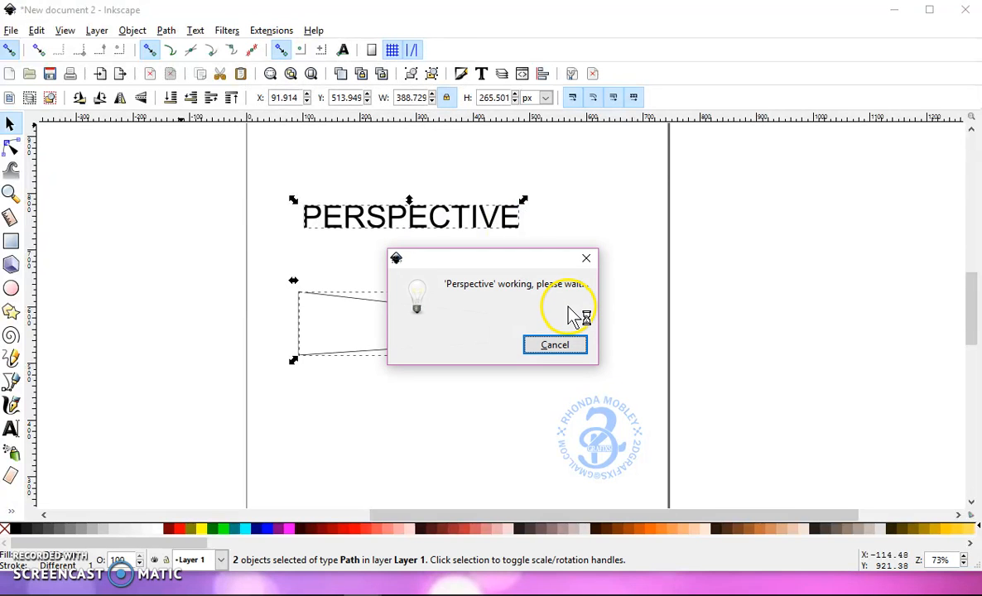
pyautogui.moveTo(518, 278)
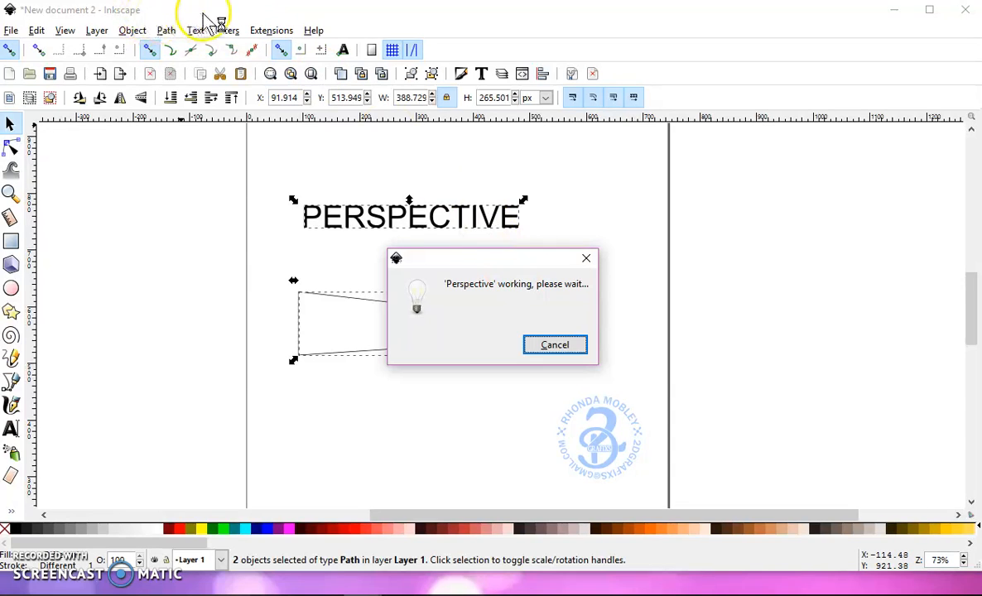
pyautogui.moveTo(273, 16)
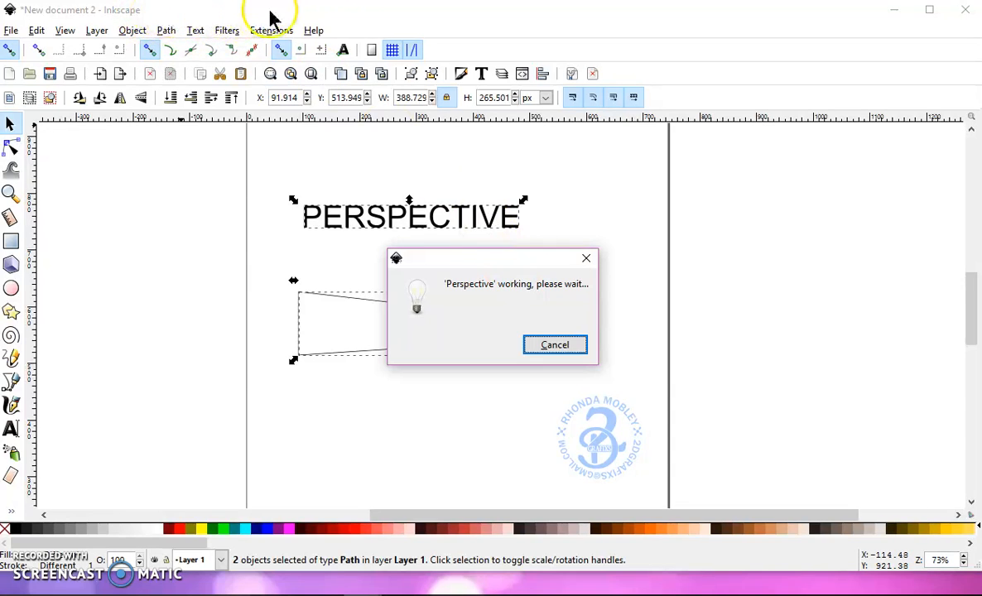
pyautogui.moveTo(150, 12)
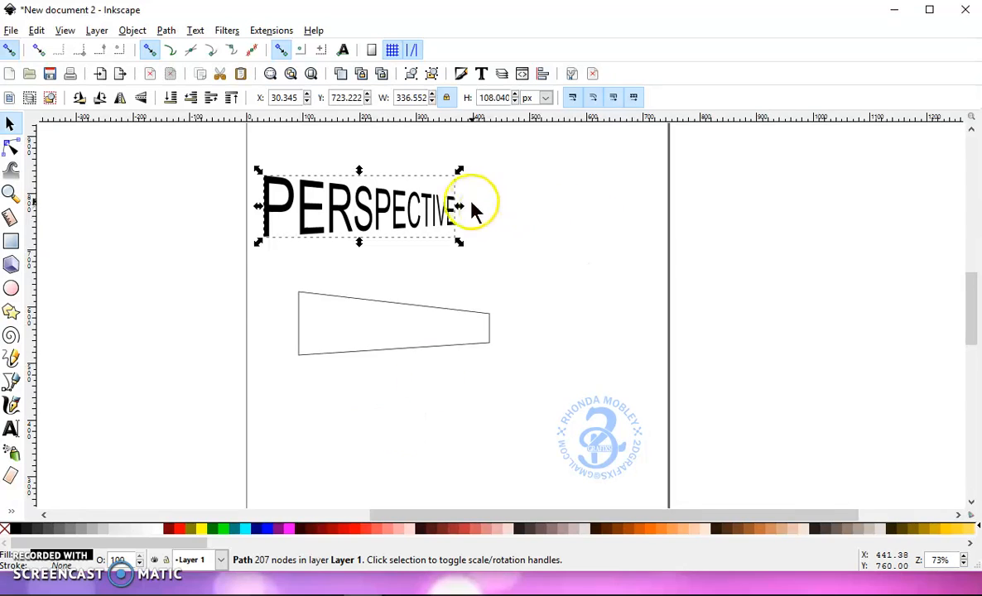
pyautogui.moveTo(25, 439)
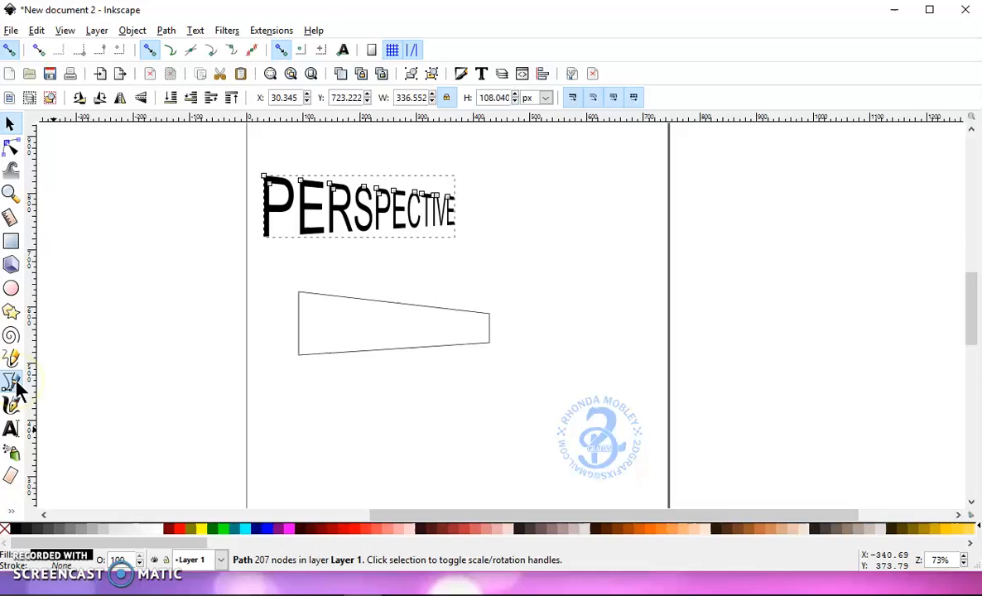
# Draw a second closed outline below the first, short on the left, tall on the right
pyautogui.click(12, 383)
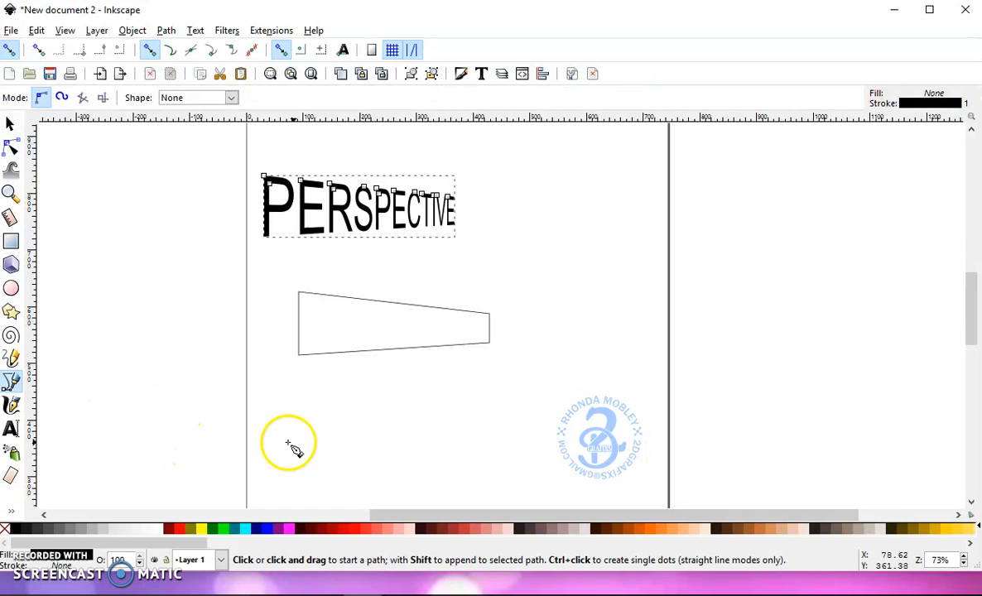
pyautogui.moveTo(308, 424)
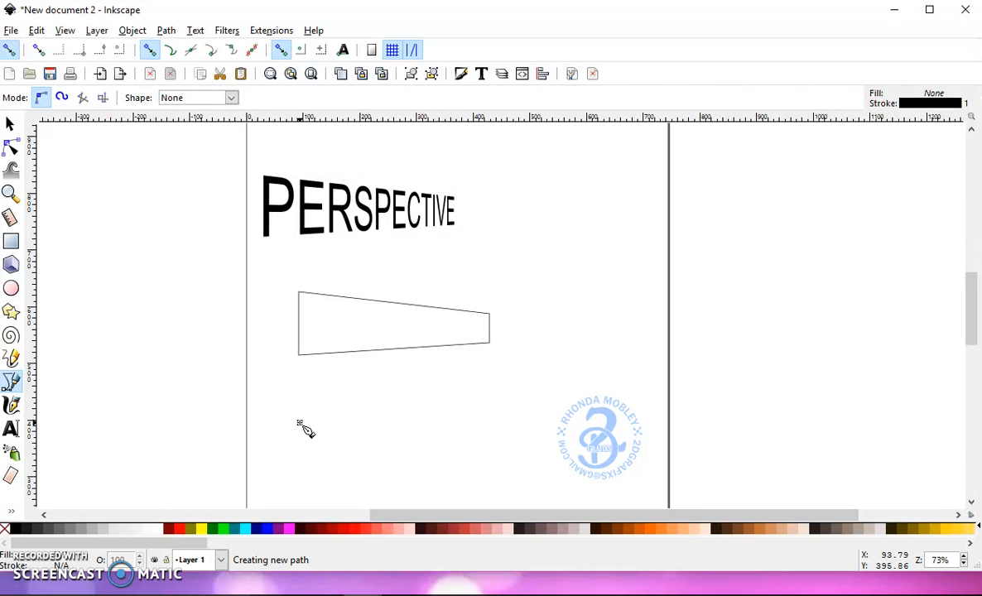
pyautogui.click(299, 427)
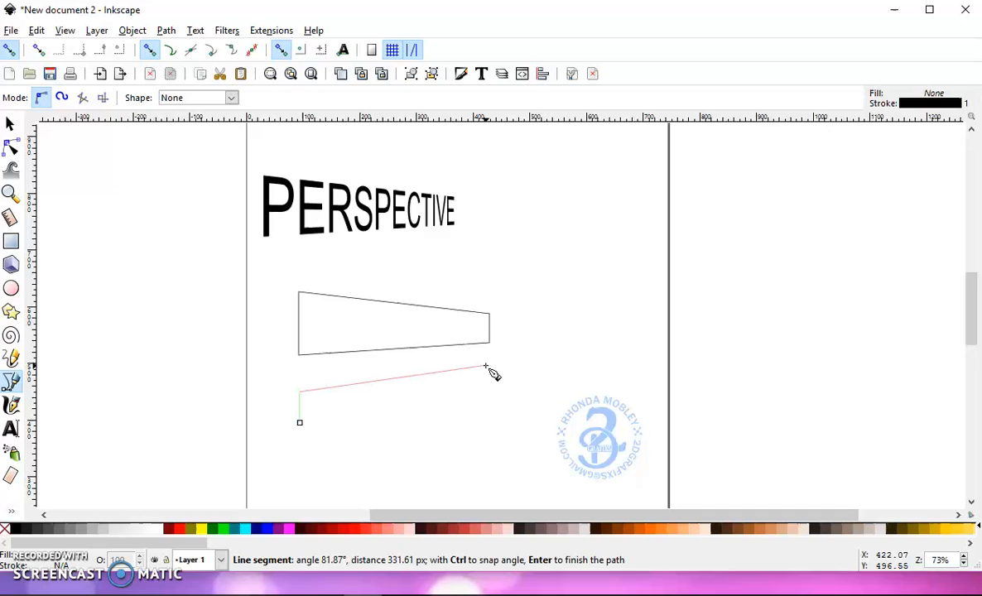
pyautogui.click(486, 369)
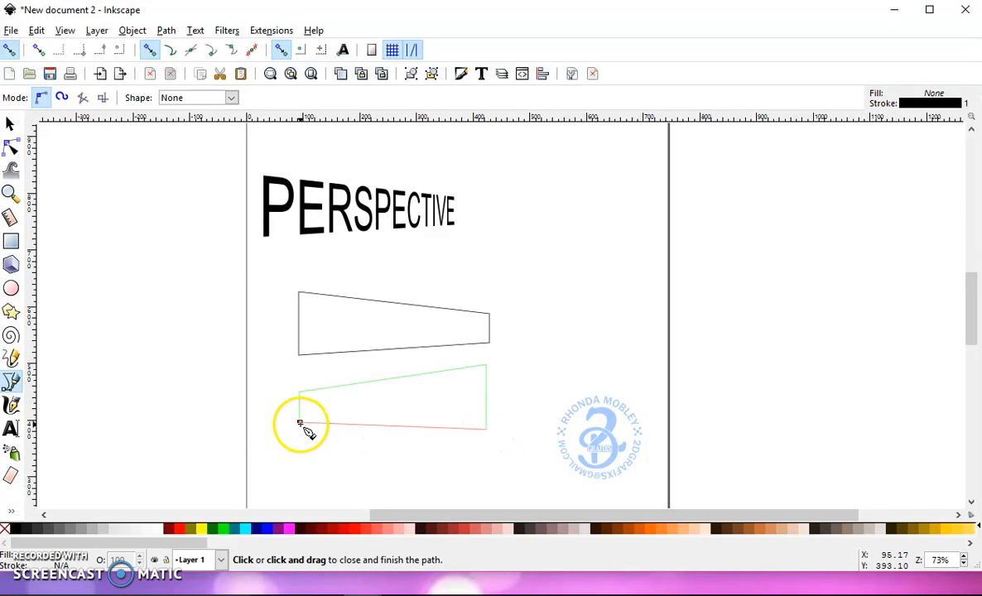
pyautogui.click(299, 422)
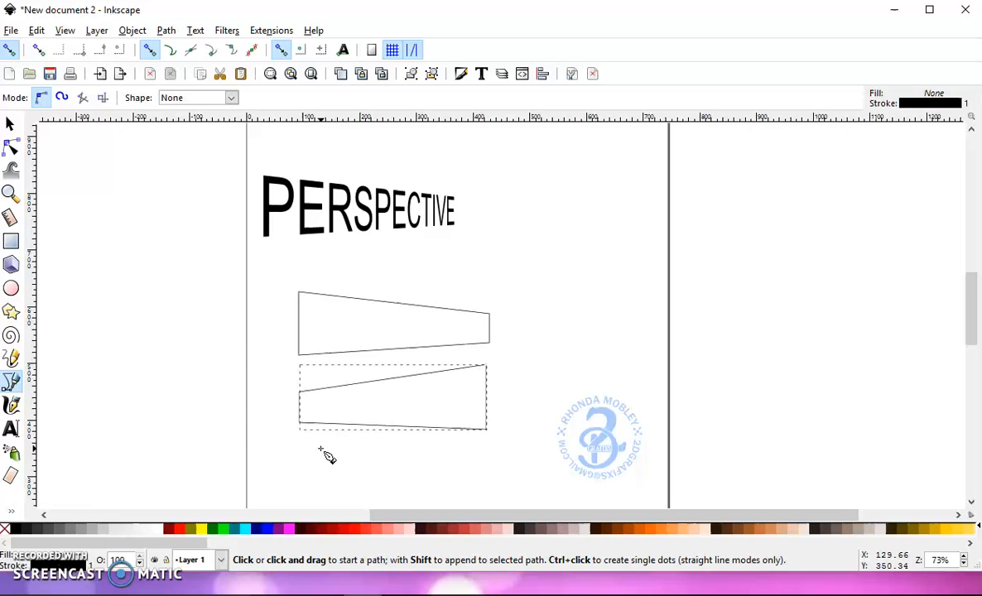
pyautogui.moveTo(332, 416)
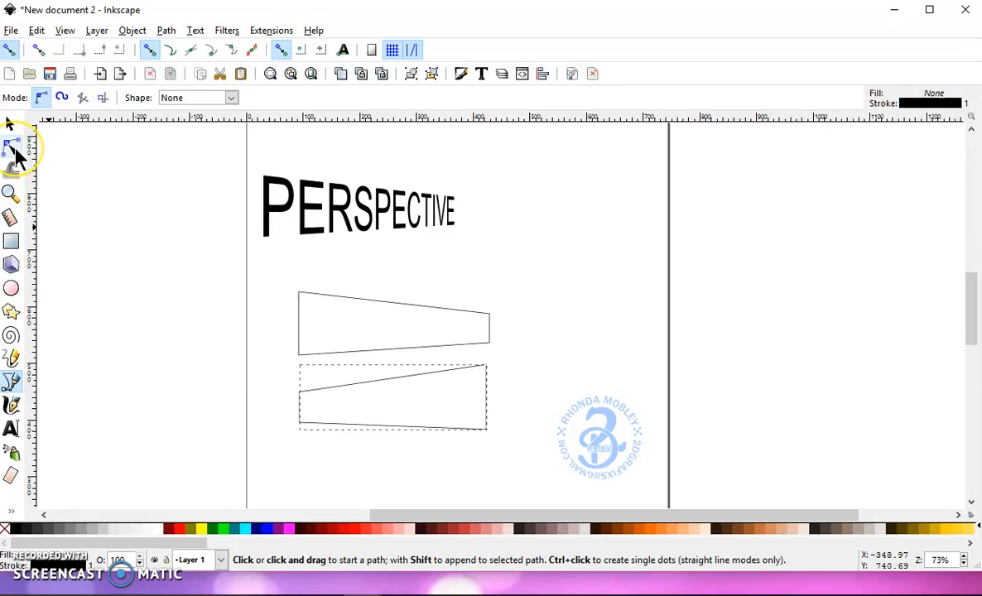
# Move the lower outline's top-right and left corner nodes to adjust its taper
pyautogui.click(12, 148)
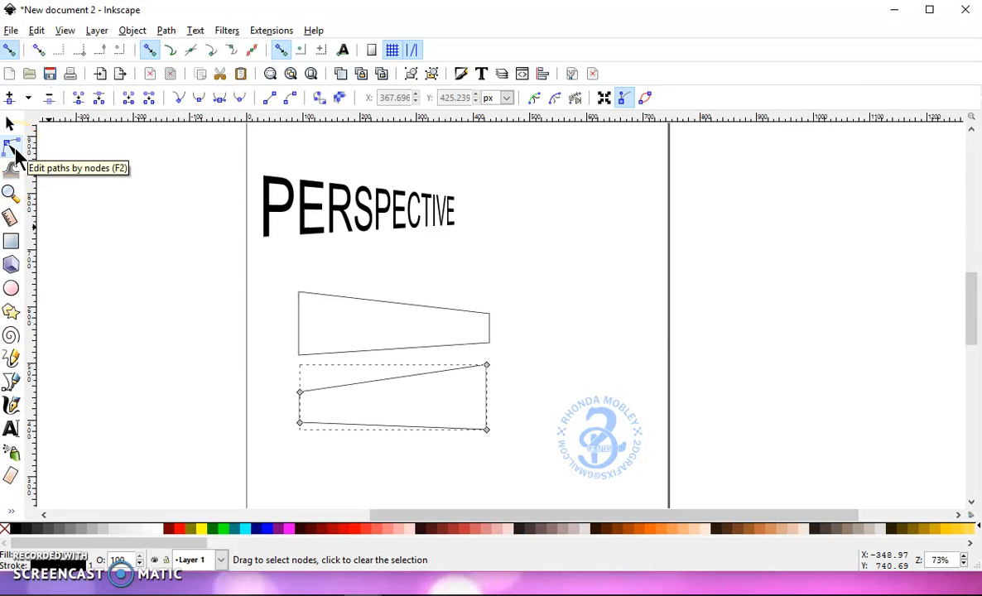
pyautogui.moveTo(486, 365)
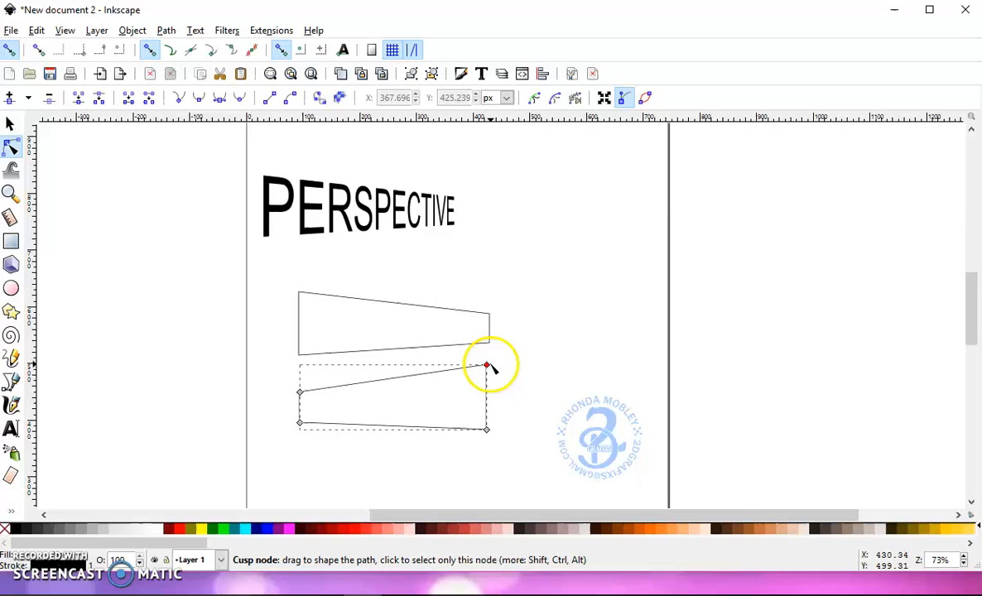
pyautogui.moveTo(486, 365); pyautogui.dragTo(486, 375)
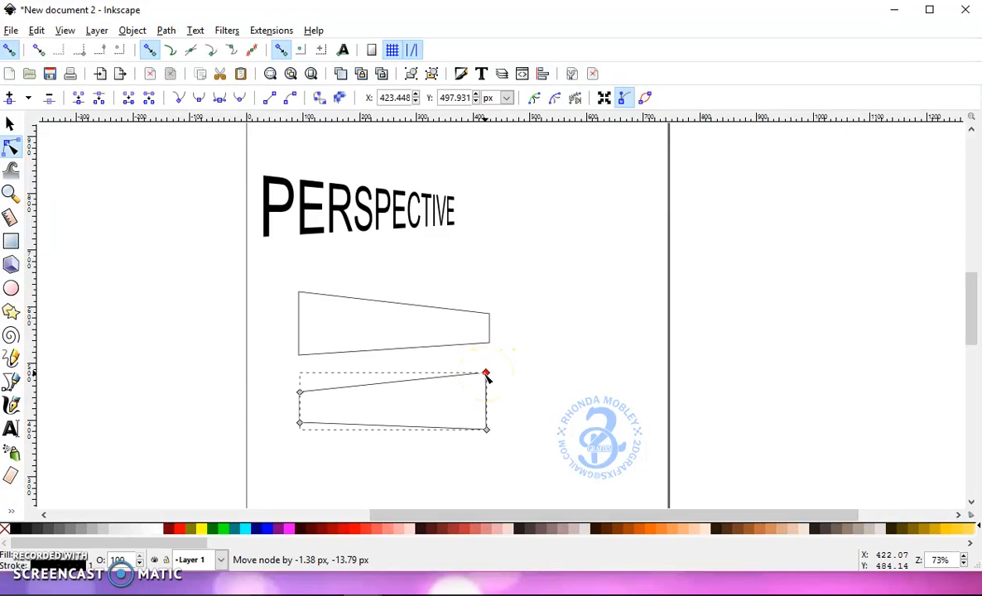
pyautogui.moveTo(300, 423)
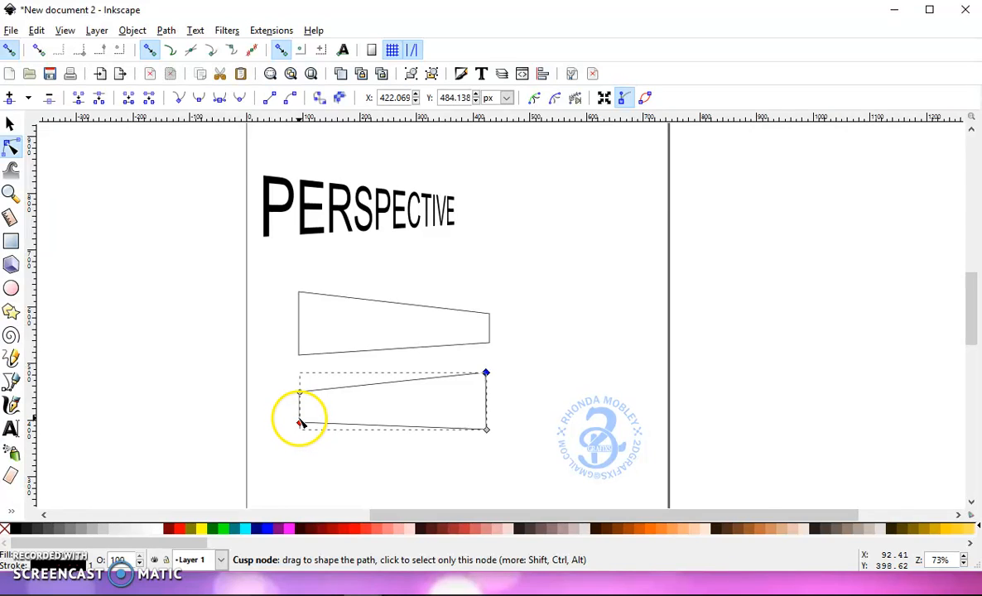
pyautogui.moveTo(300, 418); pyautogui.dragTo(301, 422)
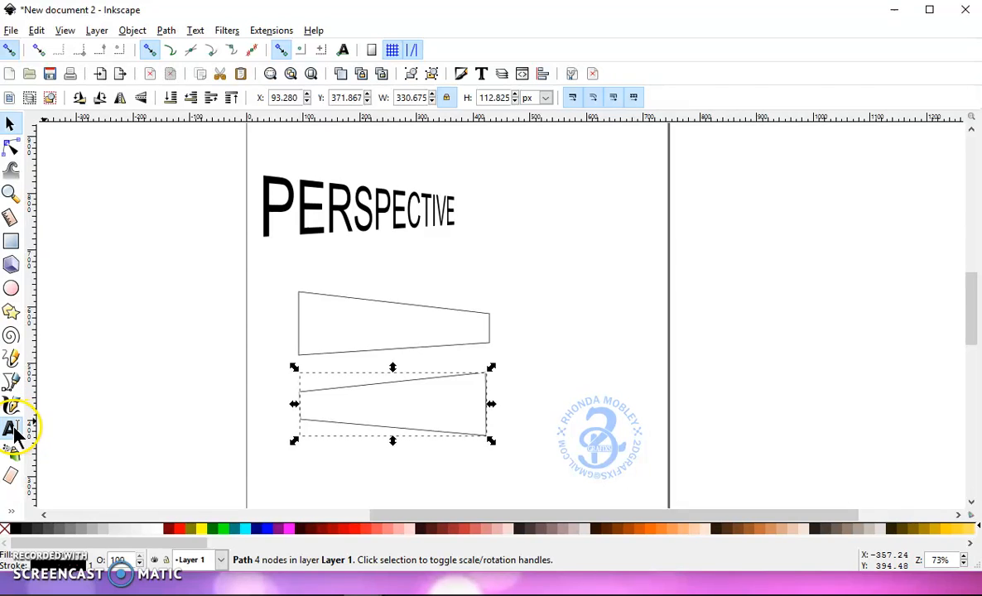
# Type TEXTING beside the shapes and scale it up to headline size
pyautogui.click(12, 430)
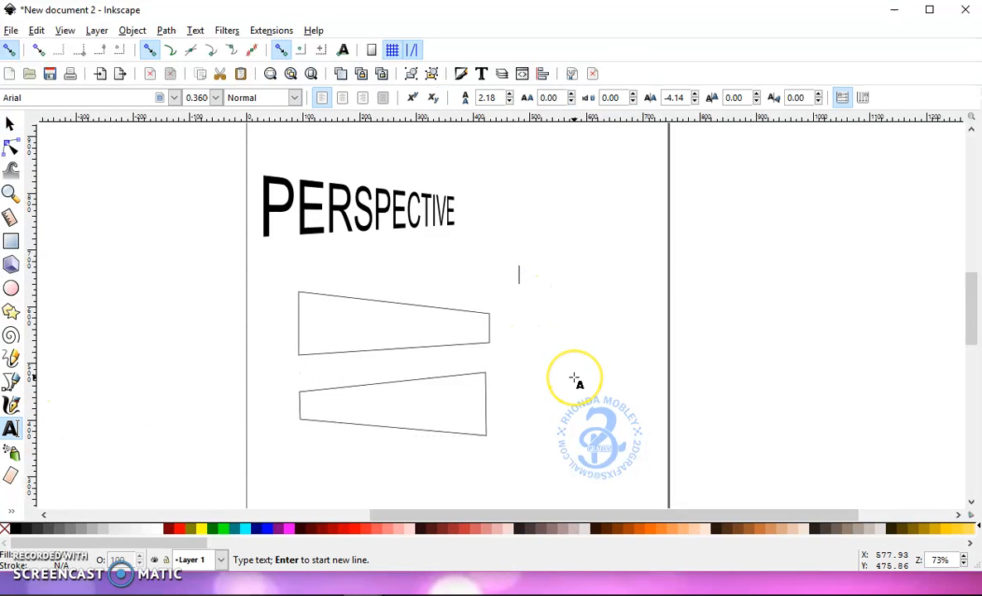
pyautogui.write('T')
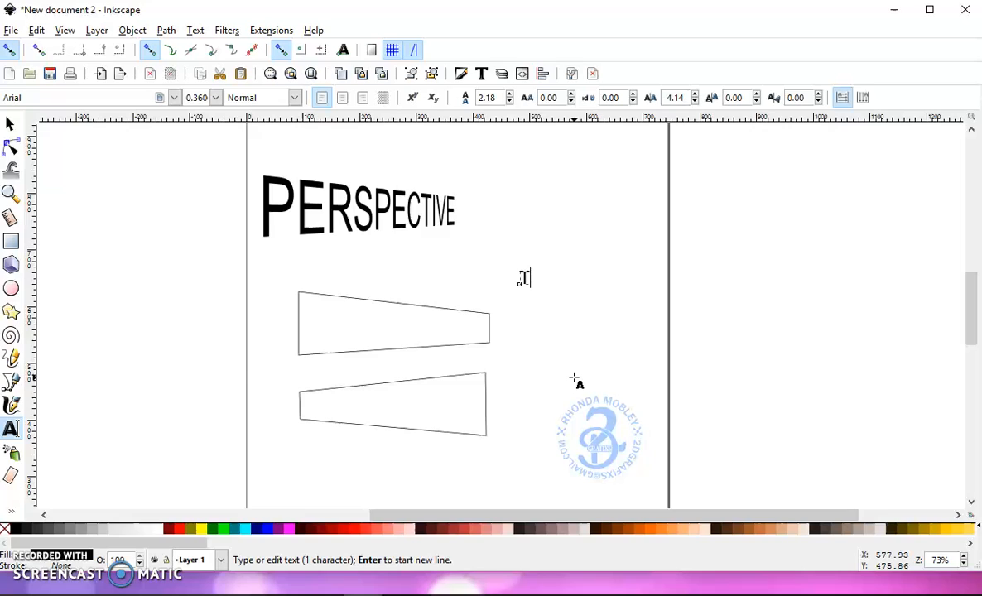
pyautogui.write('TEX')
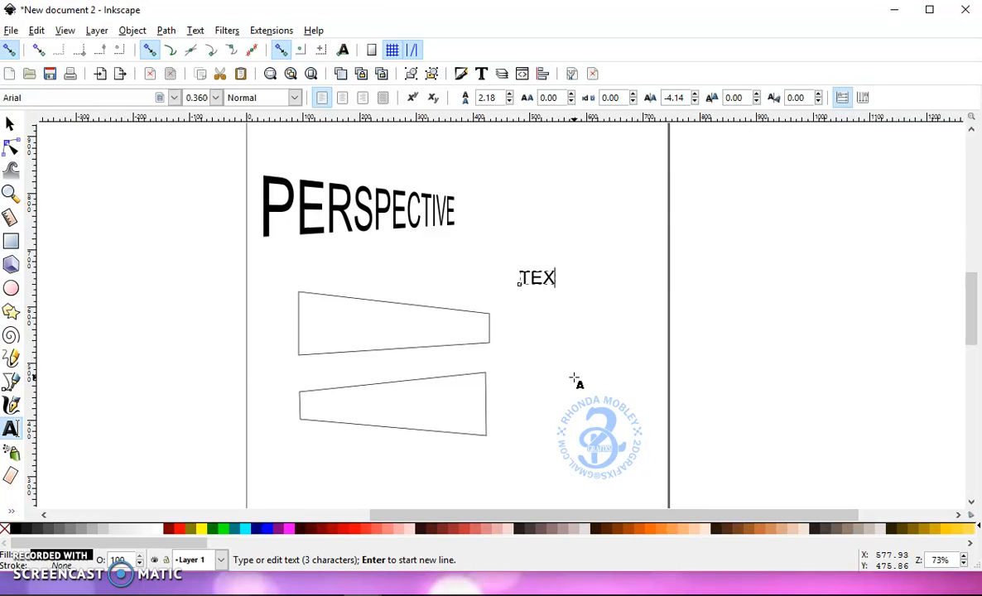
pyautogui.write('T')
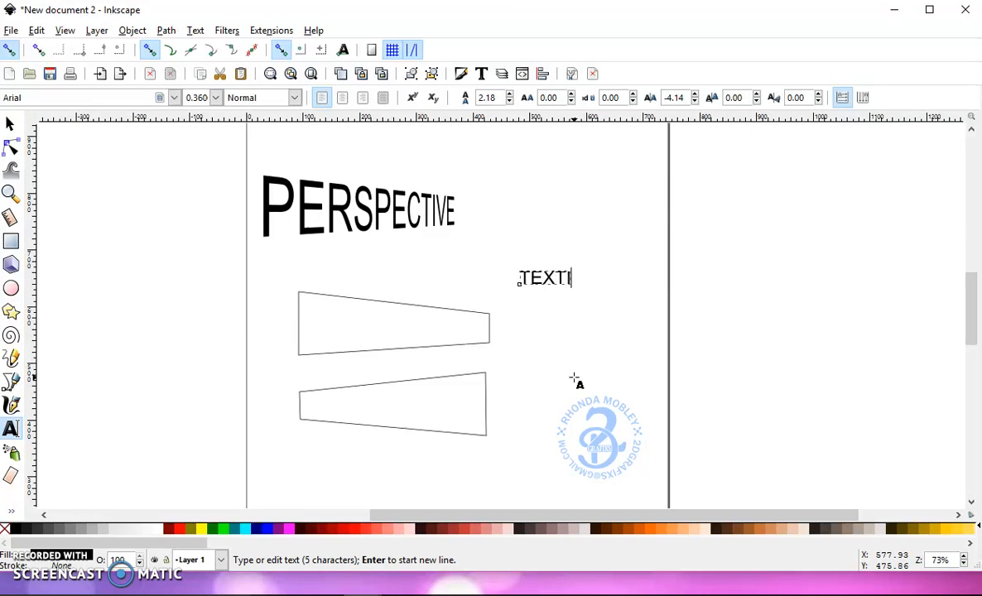
pyautogui.write('NG')
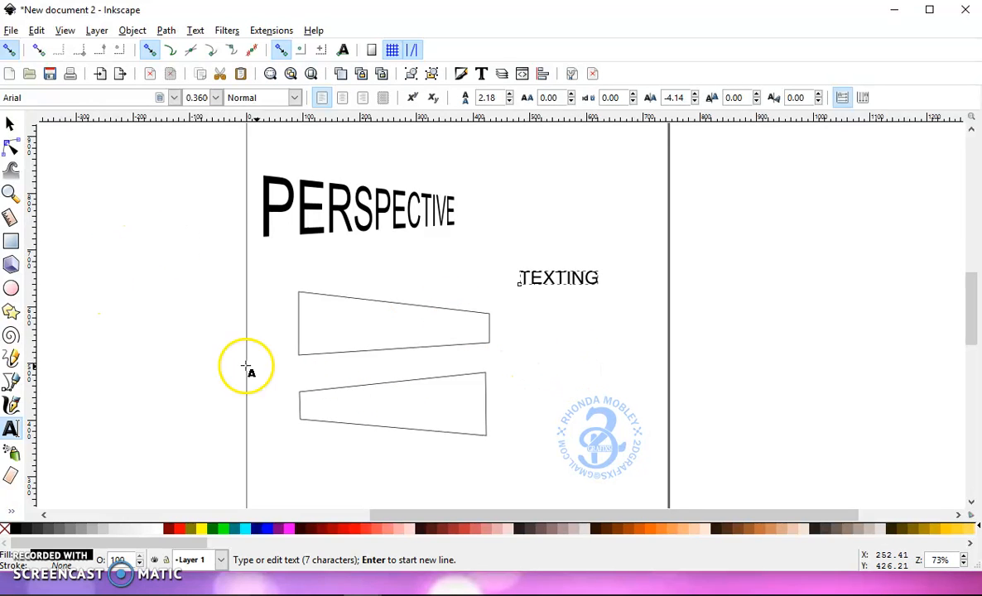
pyautogui.click(558, 277)
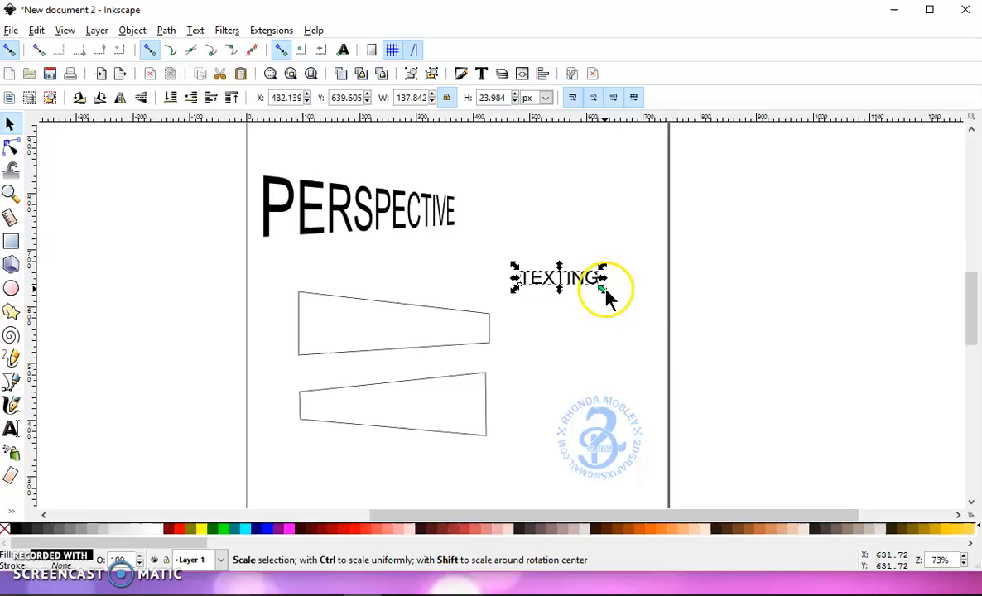
pyautogui.moveTo(605, 290); pyautogui.dragTo(687, 352)
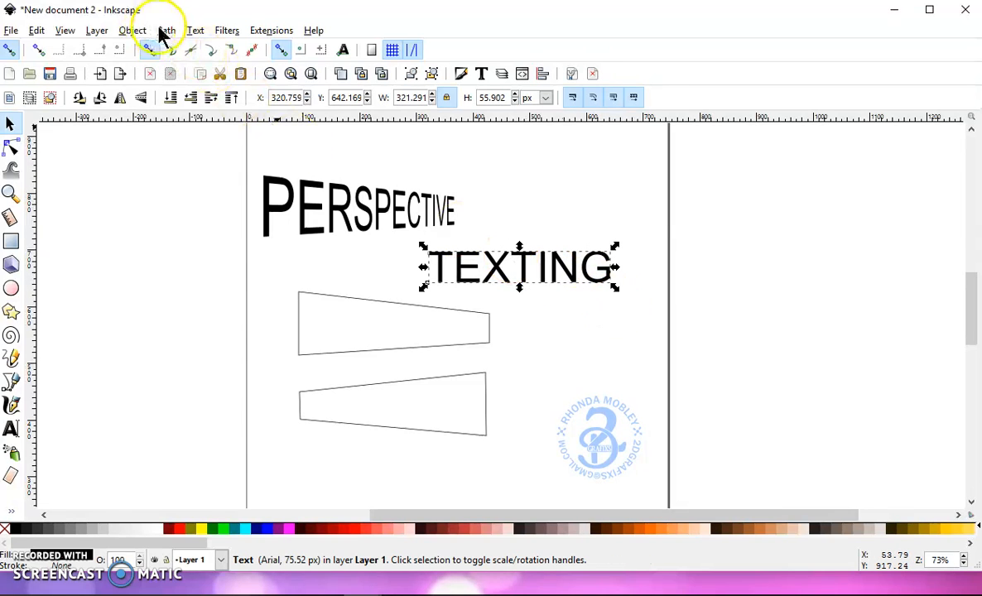
# Convert the TEXTING text into a path with Object to Path
pyautogui.click(166, 31)
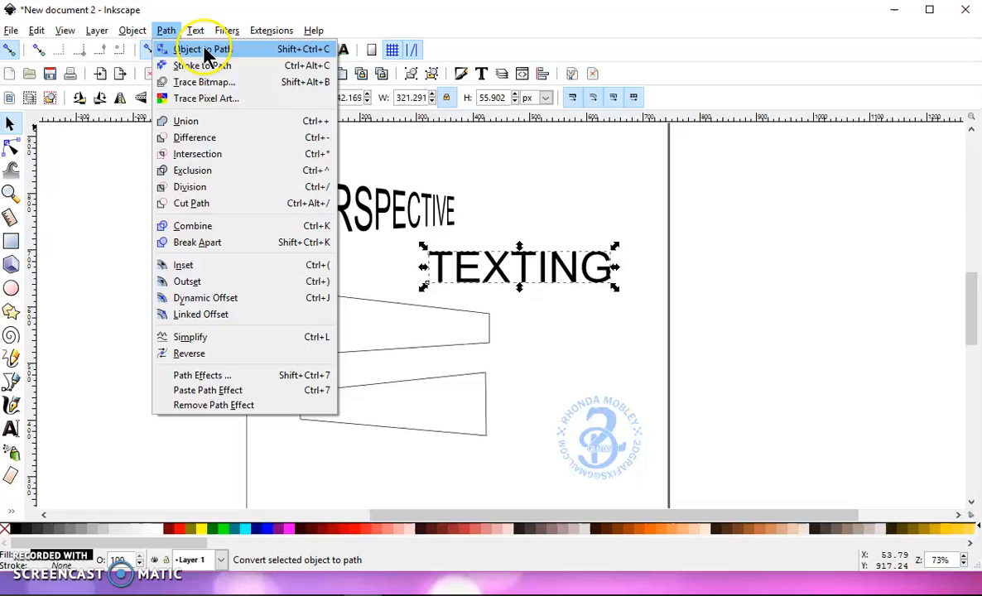
pyautogui.click(195, 48)
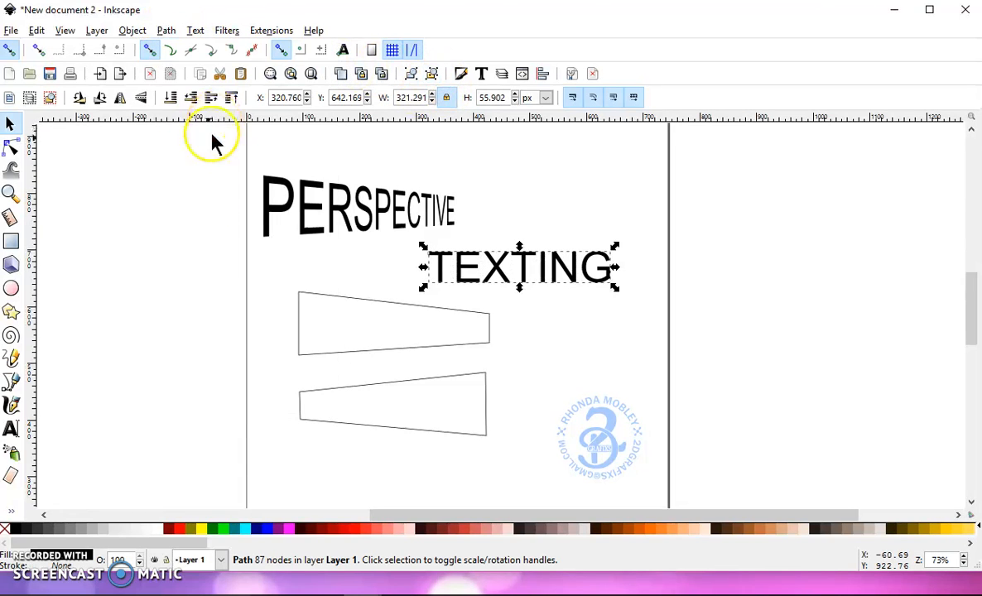
pyautogui.moveTo(398, 397)
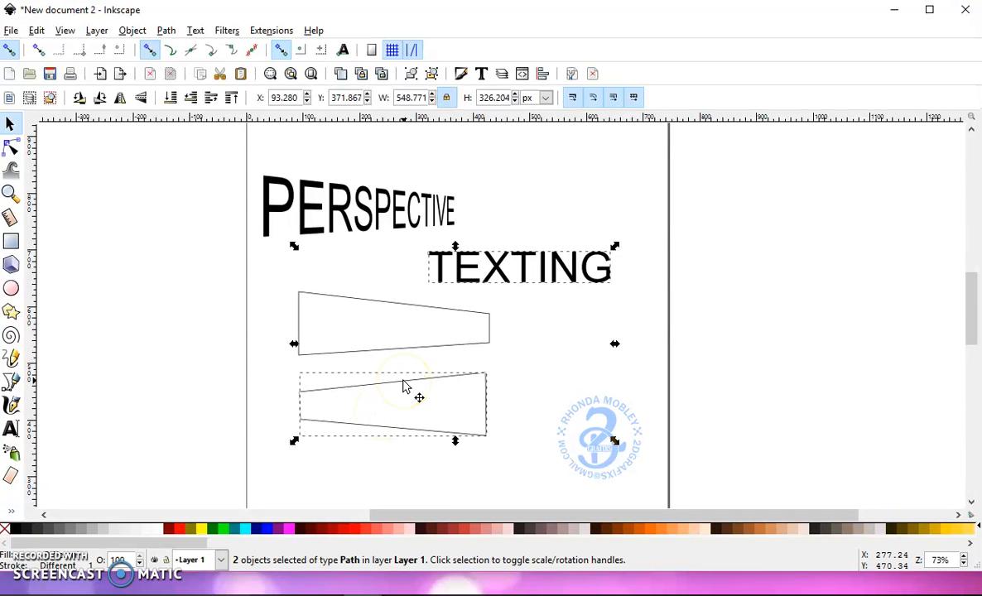
# Apply the Perspective extension to TEXTING using the lower trapezoid
pyautogui.click(271, 30)
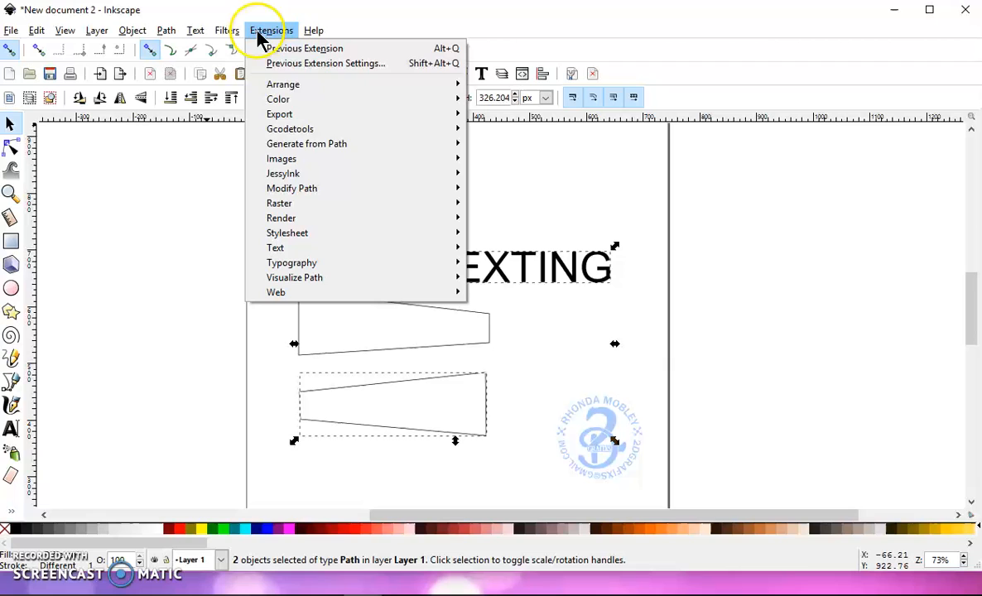
pyautogui.moveTo(291, 188)
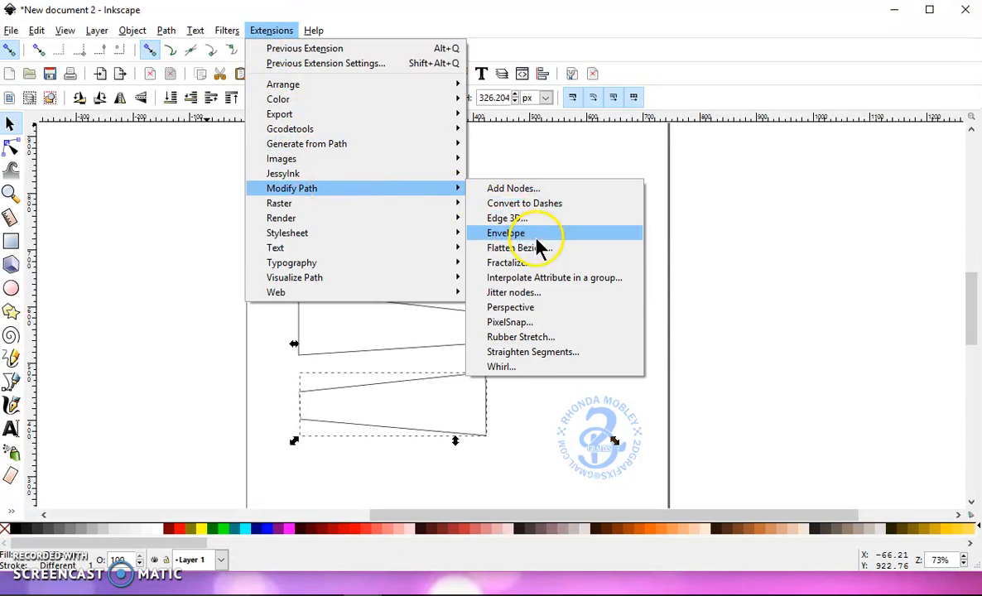
pyautogui.click(511, 307)
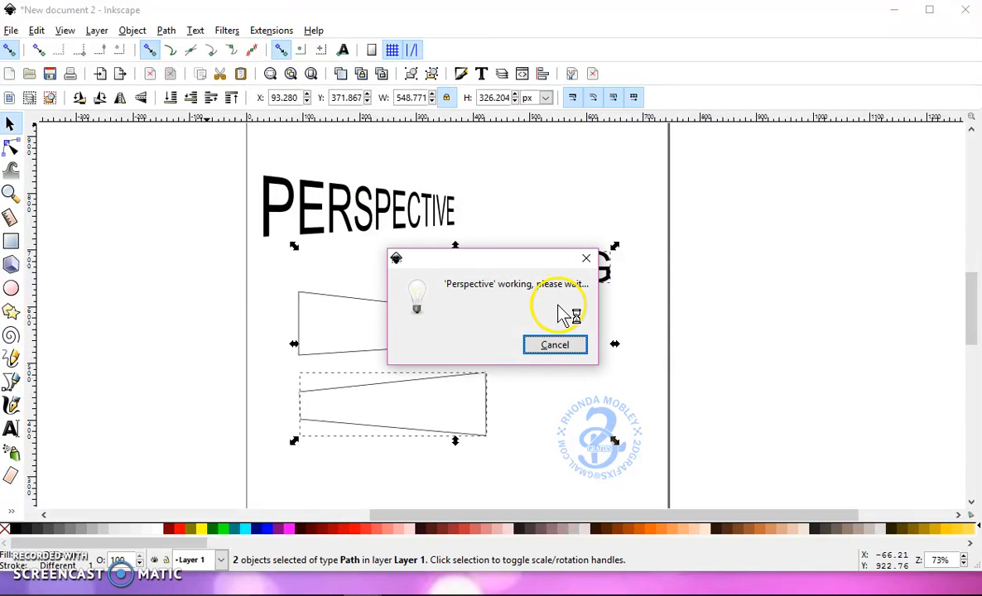
pyautogui.moveTo(371, 356)
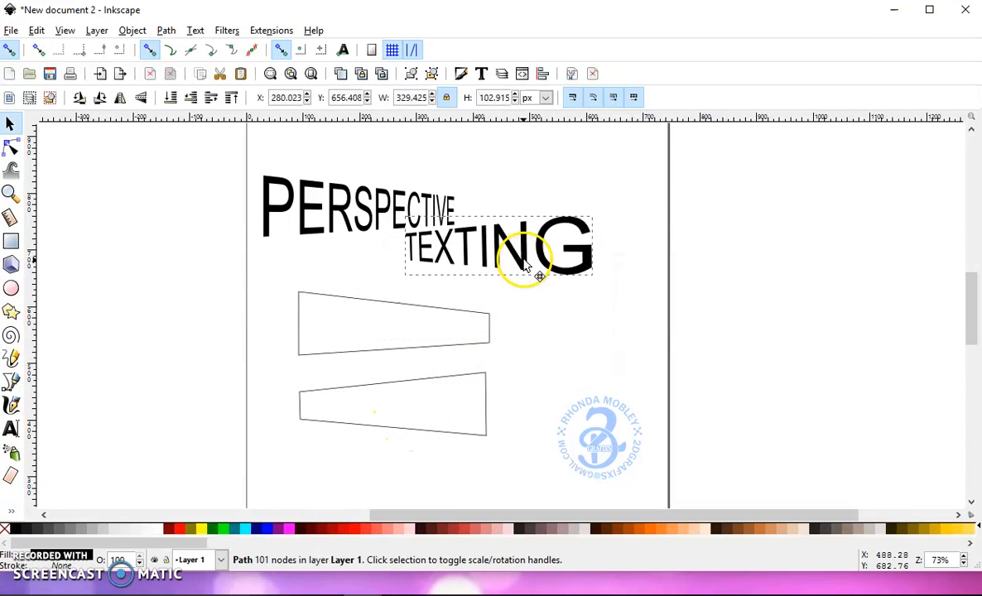
# Move warped TEXTING up beside PERSPECTIVE and deselect everything
pyautogui.moveTo(522, 257); pyautogui.dragTo(588, 224)
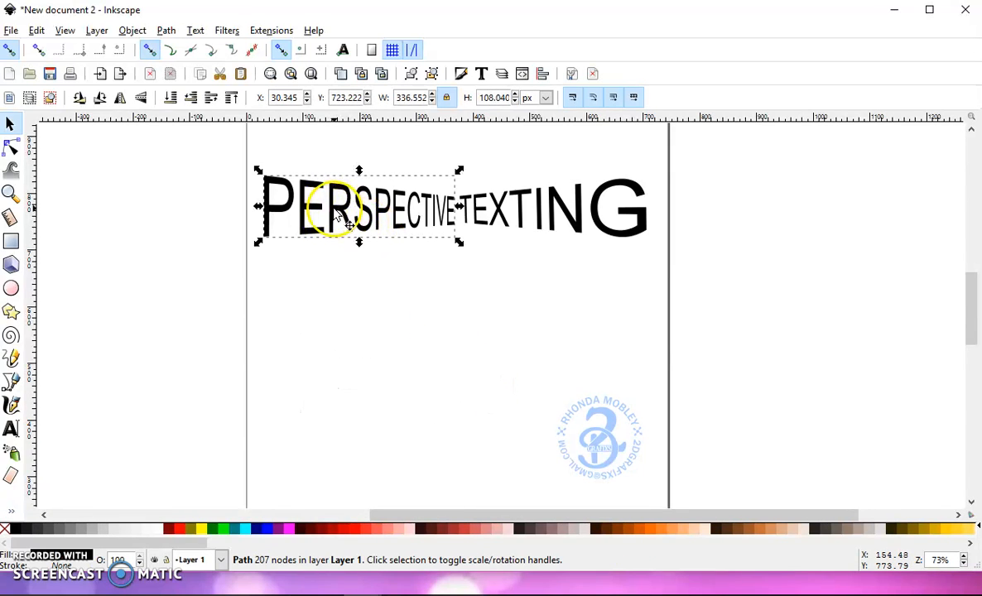
pyautogui.moveTo(580, 264)
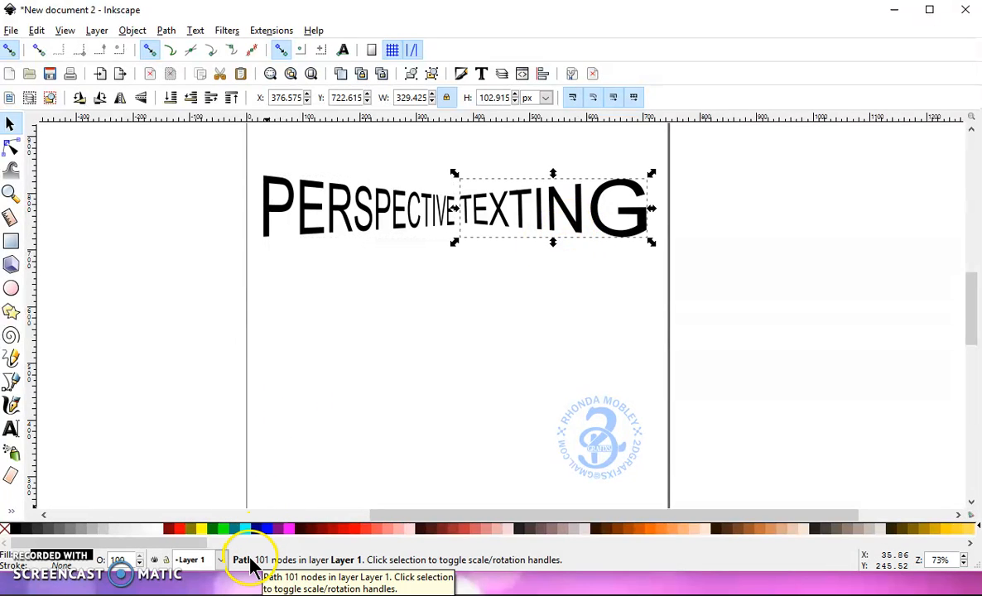
pyautogui.click(143, 217)
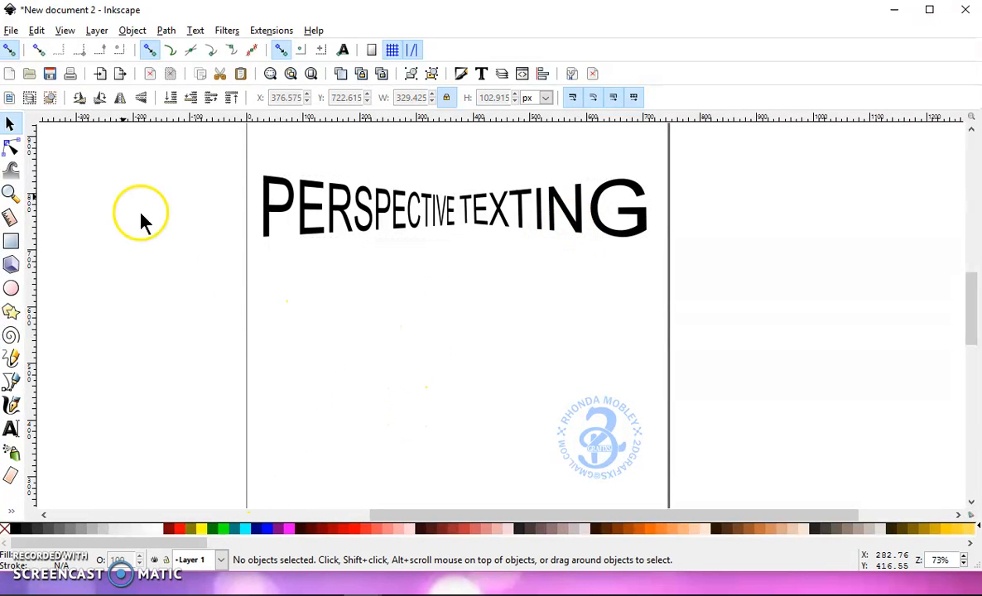
# Save the drawing as Plain SVG named 'drawing' on the Desktop
pyautogui.click(10, 30)
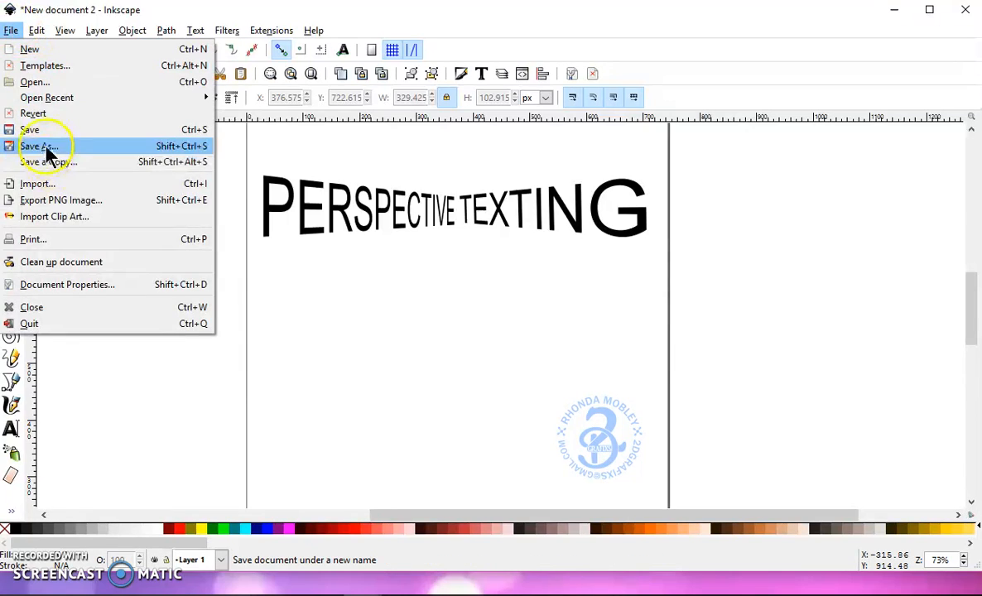
pyautogui.click(40, 146)
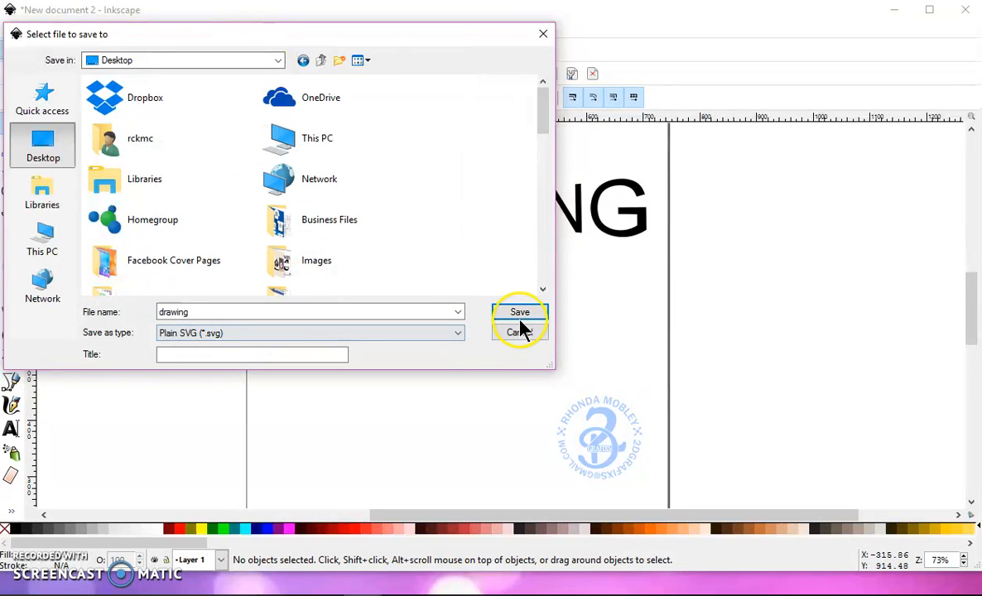
pyautogui.click(520, 312)
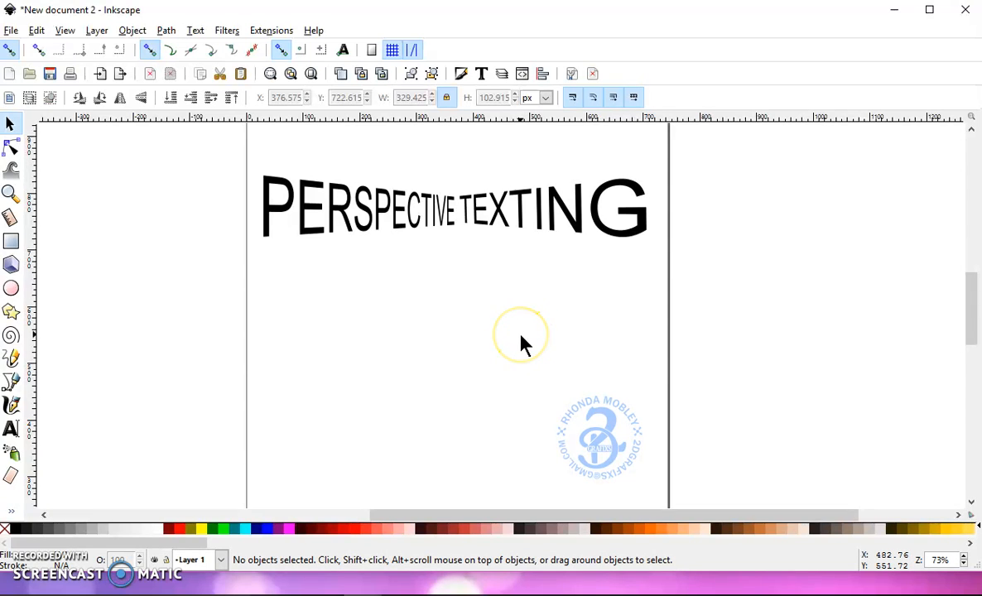
pyautogui.moveTo(494, 366)
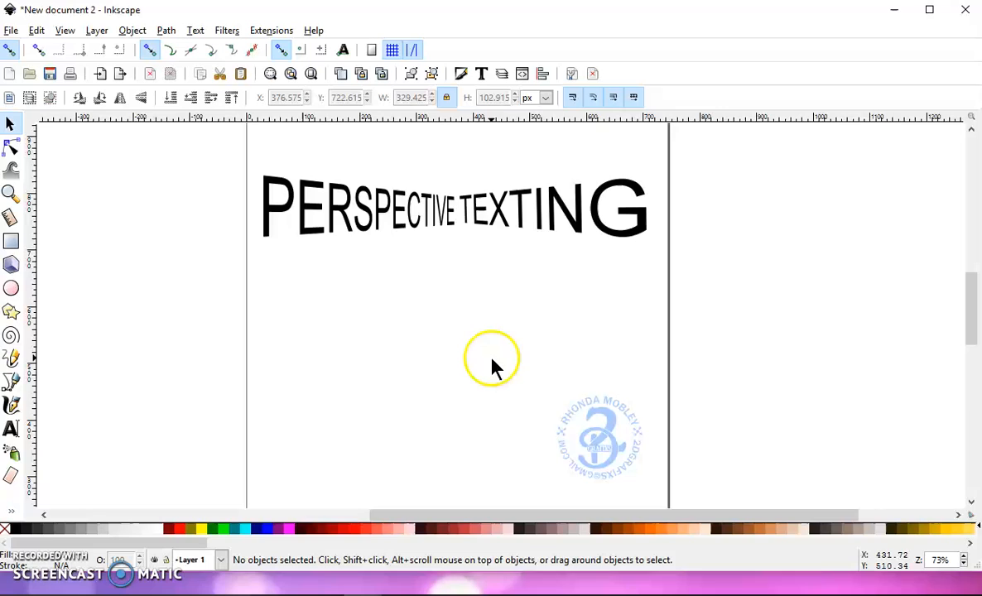
pyautogui.moveTo(427, 373)
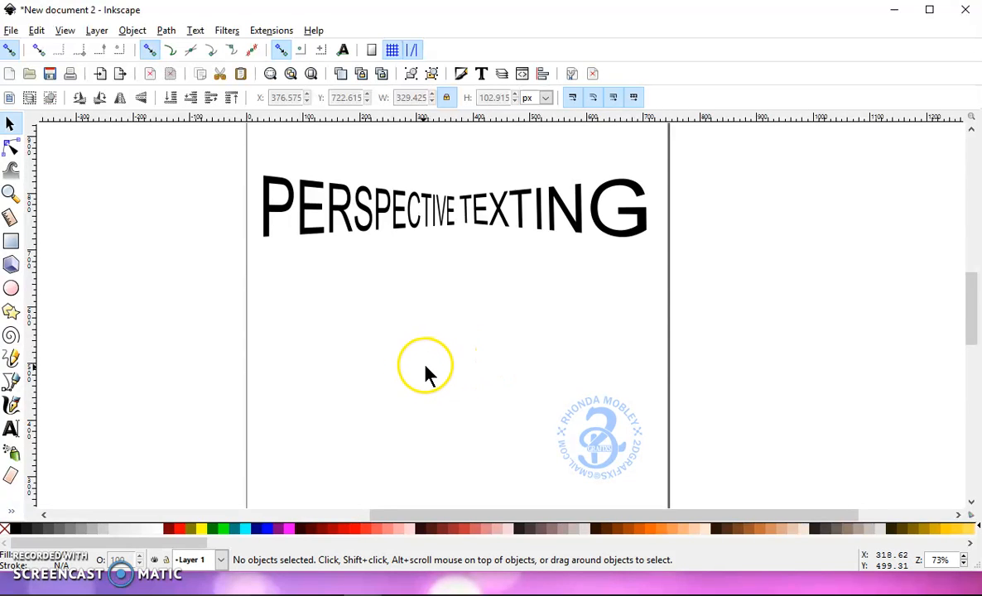
pyautogui.moveTo(417, 380)
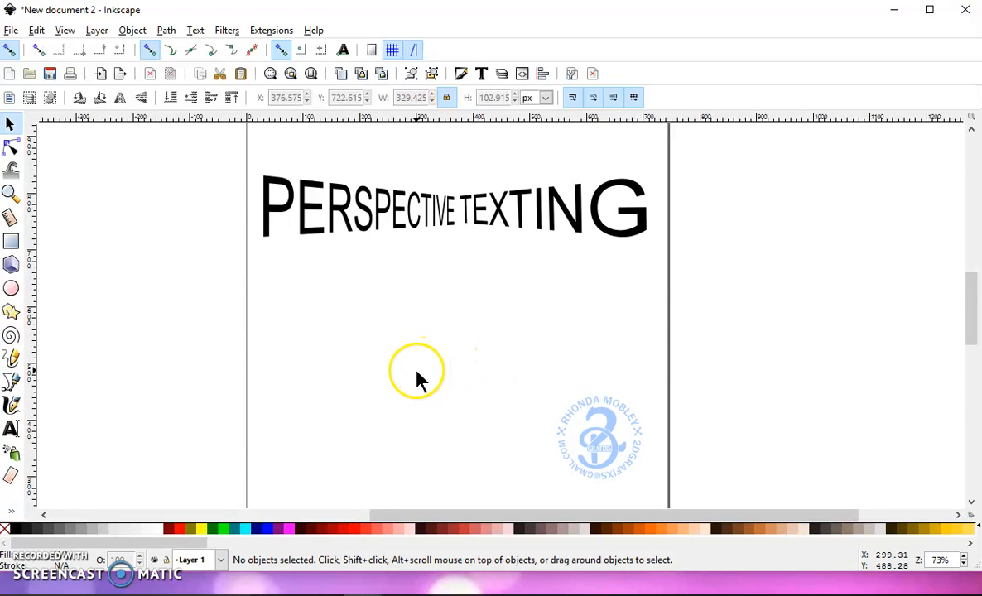
pyautogui.moveTo(668, 248)
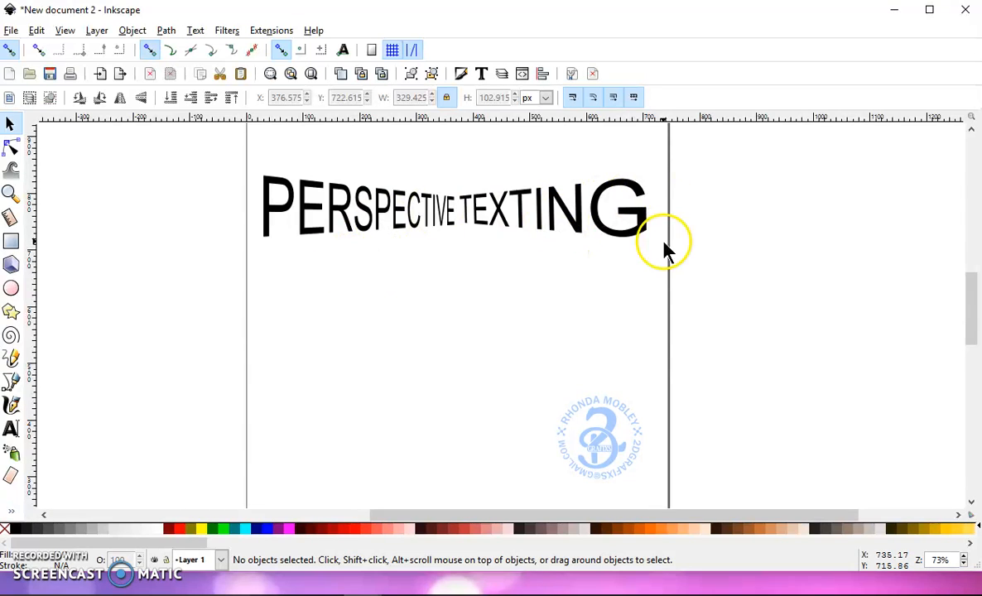